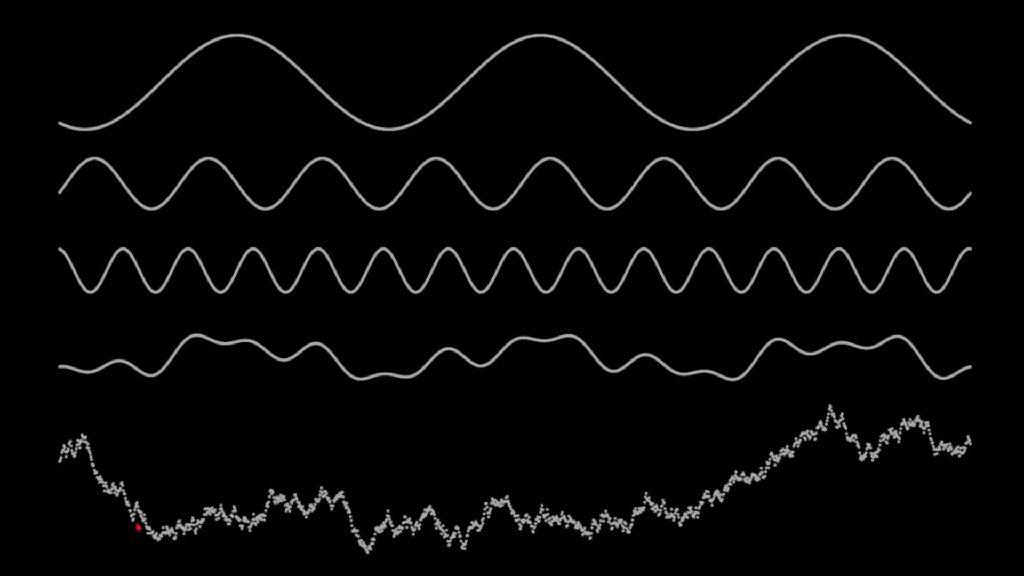
{"action": "mouse_move", "coordinate": [459, 523]}
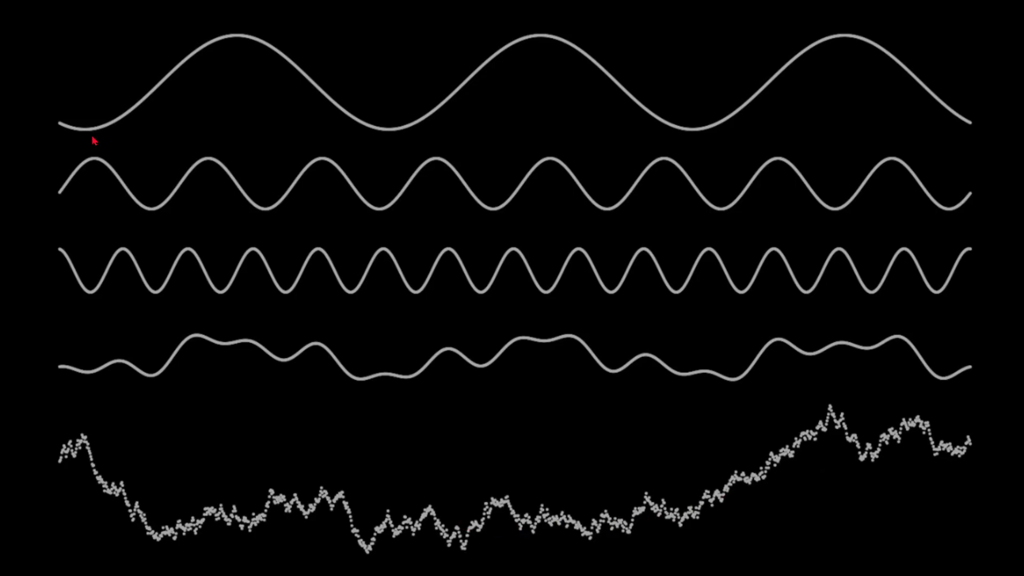
{"action": "mouse_move", "coordinate": [145, 210]}
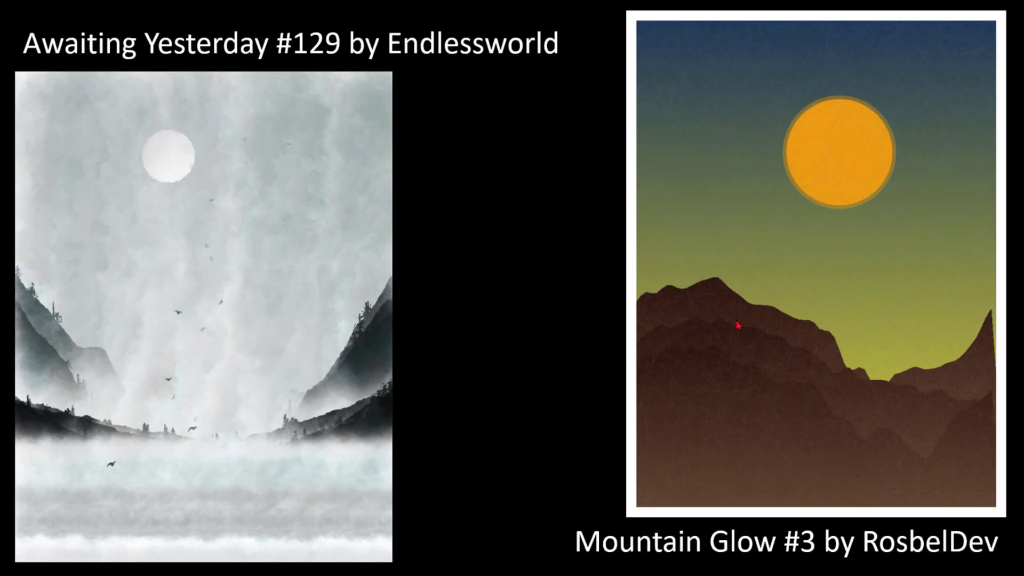
{"action": "mouse_move", "coordinate": [150, 459]}
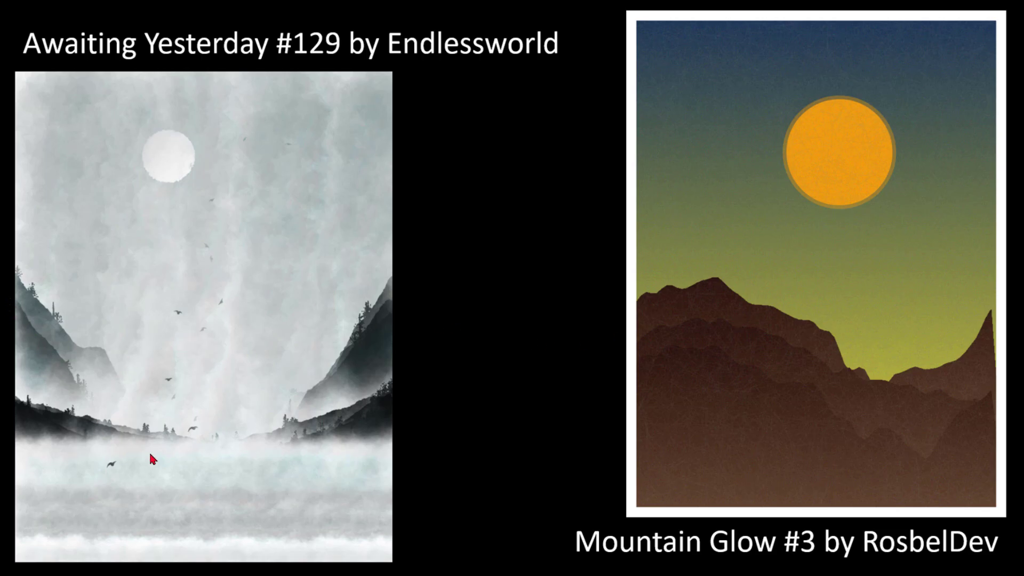
{"action": "mouse_move", "coordinate": [239, 422]}
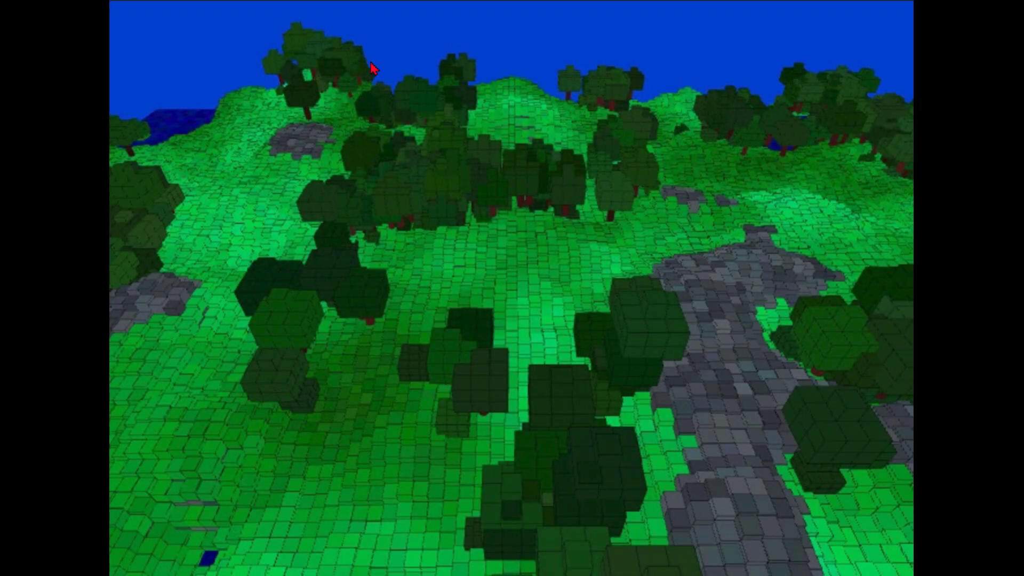
{"action": "mouse_move", "coordinate": [593, 121]}
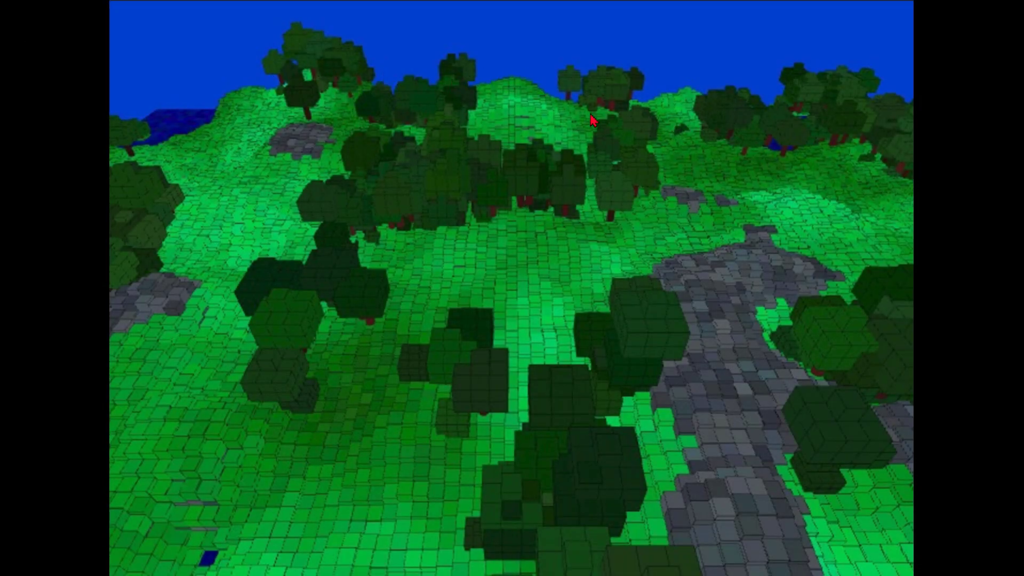
{"action": "mouse_move", "coordinate": [442, 348]}
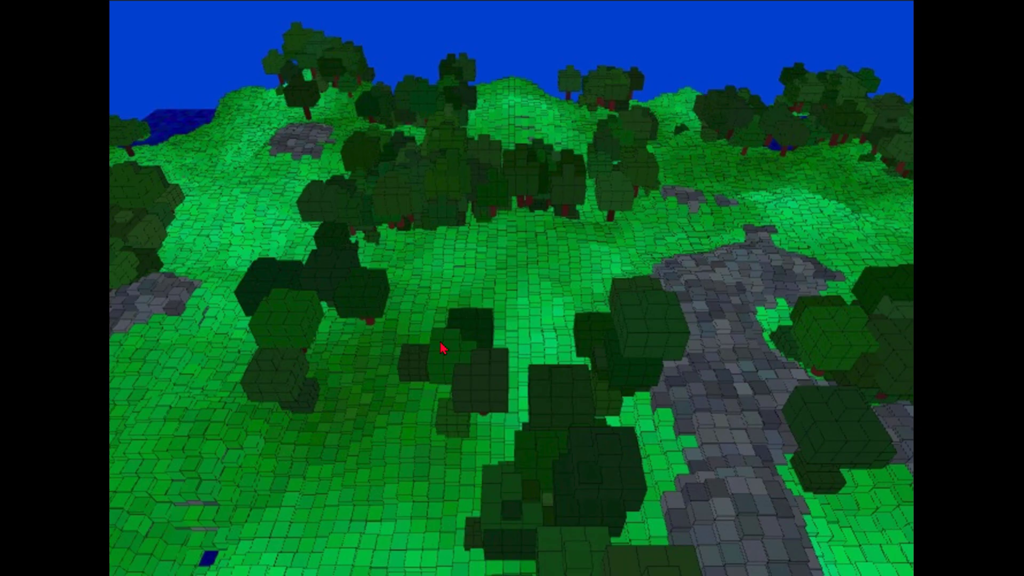
{"action": "mouse_move", "coordinate": [412, 456]}
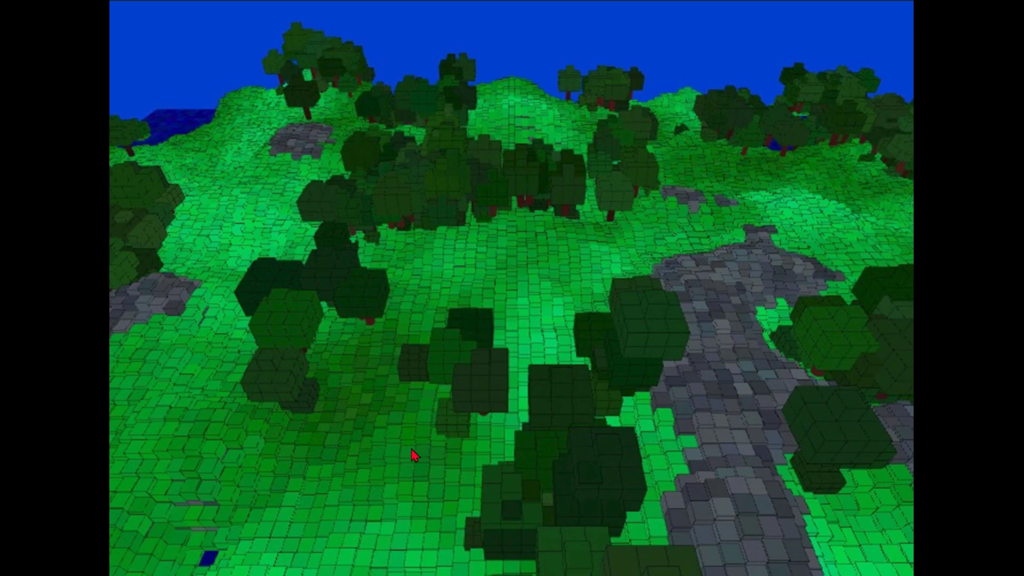
{"action": "mouse_move", "coordinate": [855, 300]}
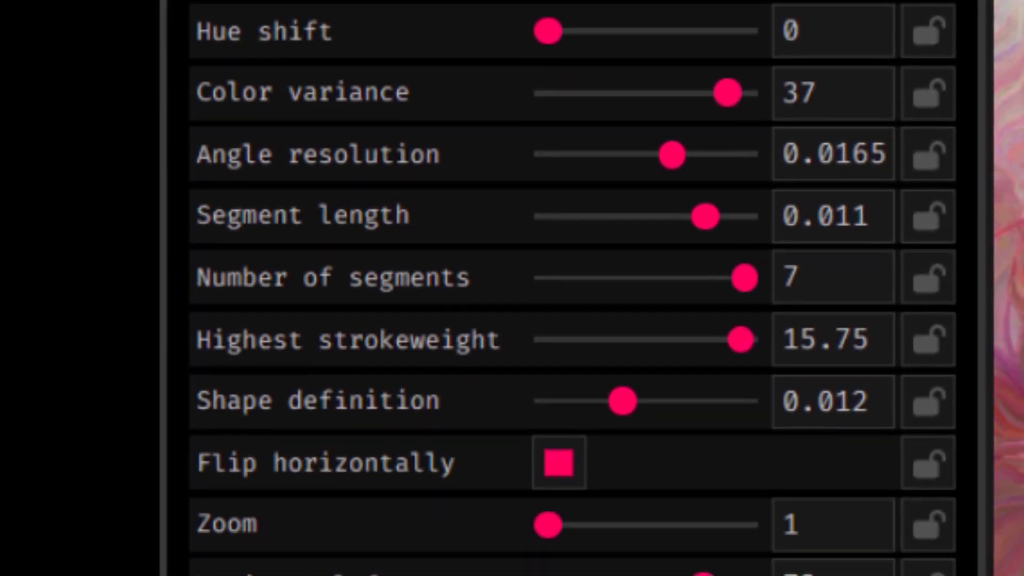
- Drag the Hue shift slider to 188, turning the flow field's pinks to blues and teals
{"action": "left_click_drag", "start_coordinate": [672, 154], "coordinate": [320, 167]}
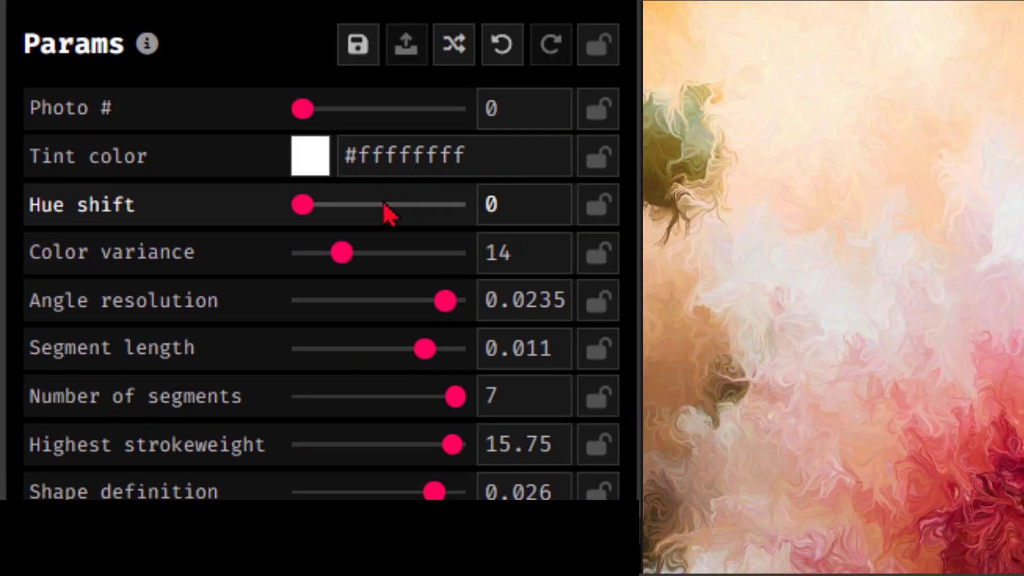
{"action": "left_click_drag", "start_coordinate": [301, 205], "coordinate": [382, 204]}
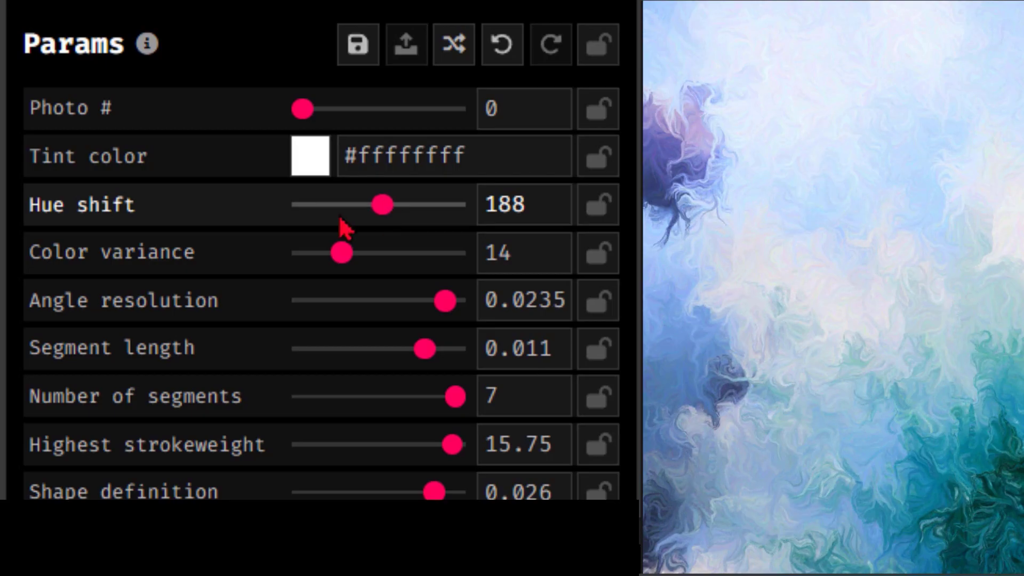
{"action": "scroll", "scroll_direction": "down", "scroll_amount": 3}
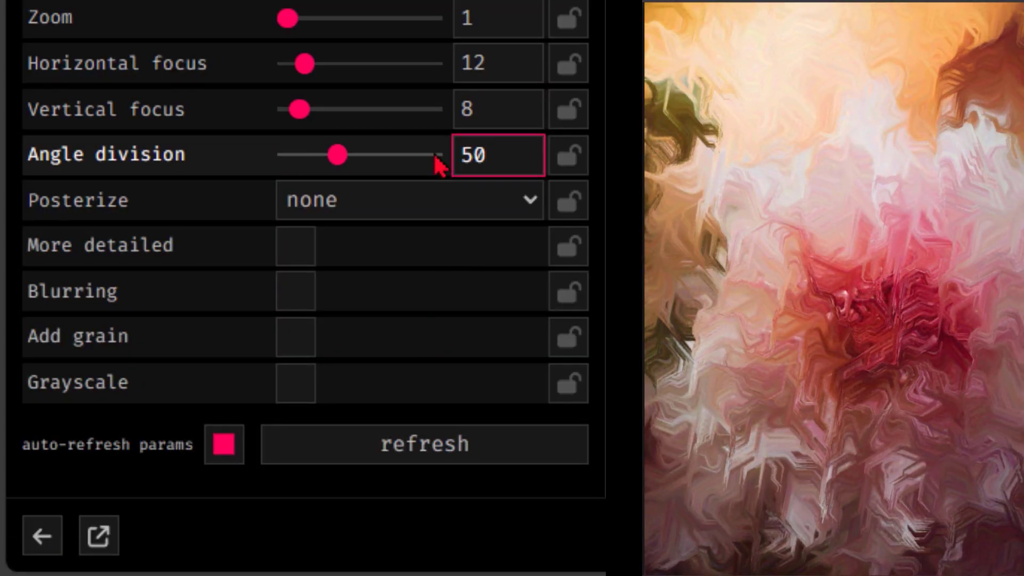